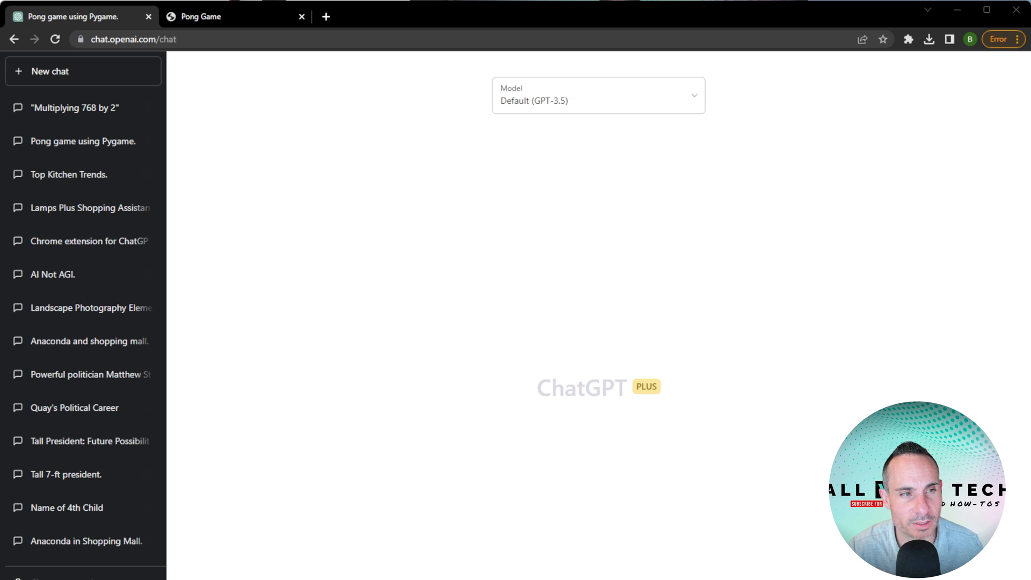
# - Choose GPT-4 as the model and type the request for JavaScript Pong-like game code with run instructions
pyautogui.click(597, 96)
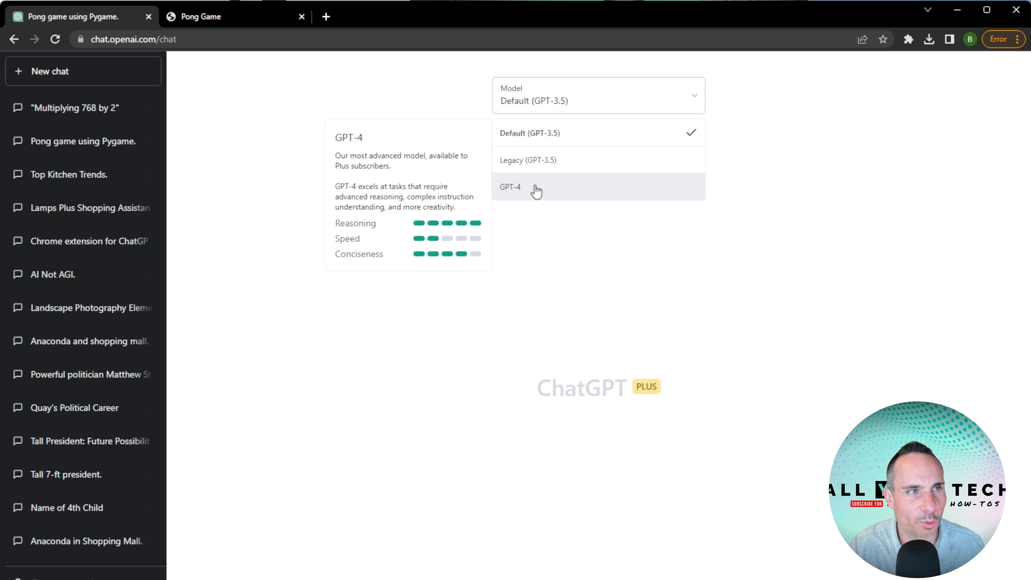
pyautogui.click(509, 186)
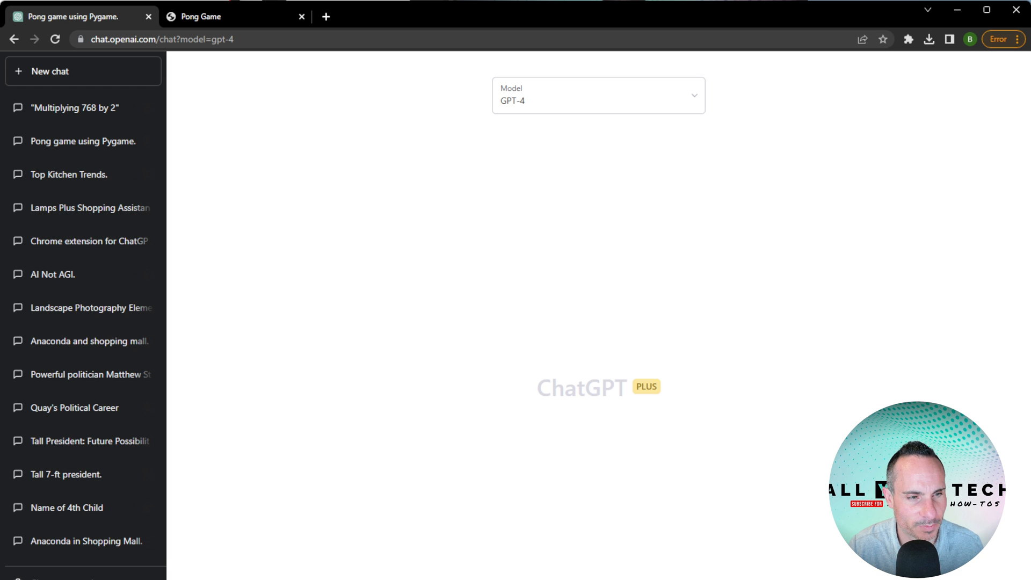
pyautogui.write('I want to build a pong like game using javascrip. Write the code for me and show me how to run it')
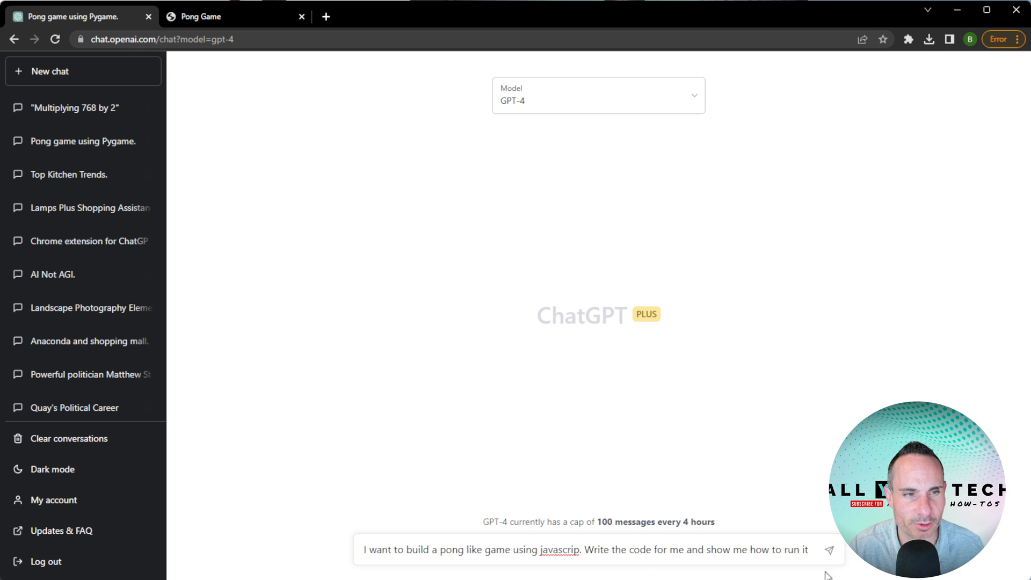
# - Send the Pong request and let GPT-4 generate the HTML/JavaScript code and run steps
pyautogui.click(829, 550)
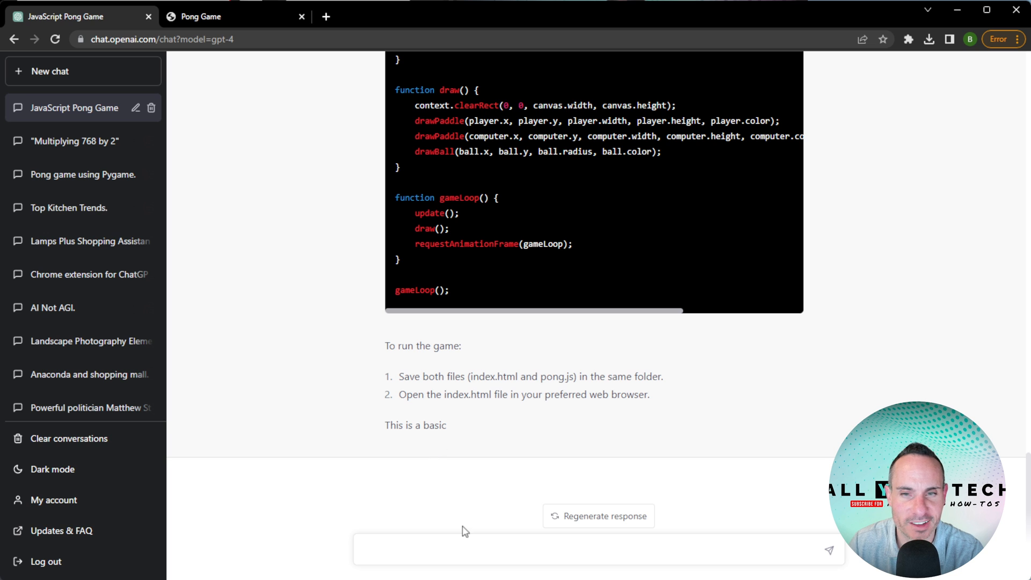
# - Send 'continue' so GPT-4 finishes its cut-off answer, then review the pong.js code block
pyautogui.write('con')
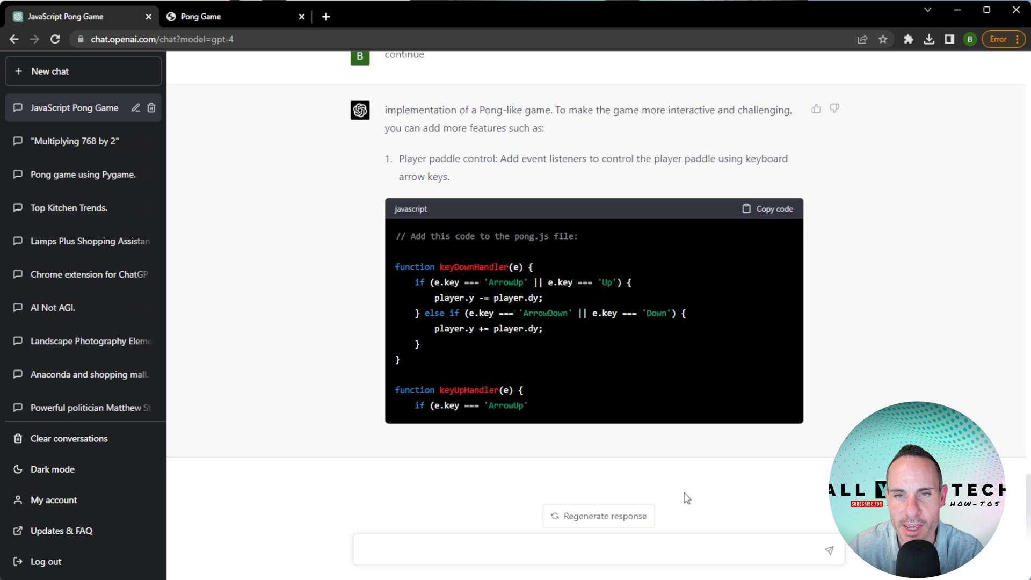
pyautogui.scroll(-3)
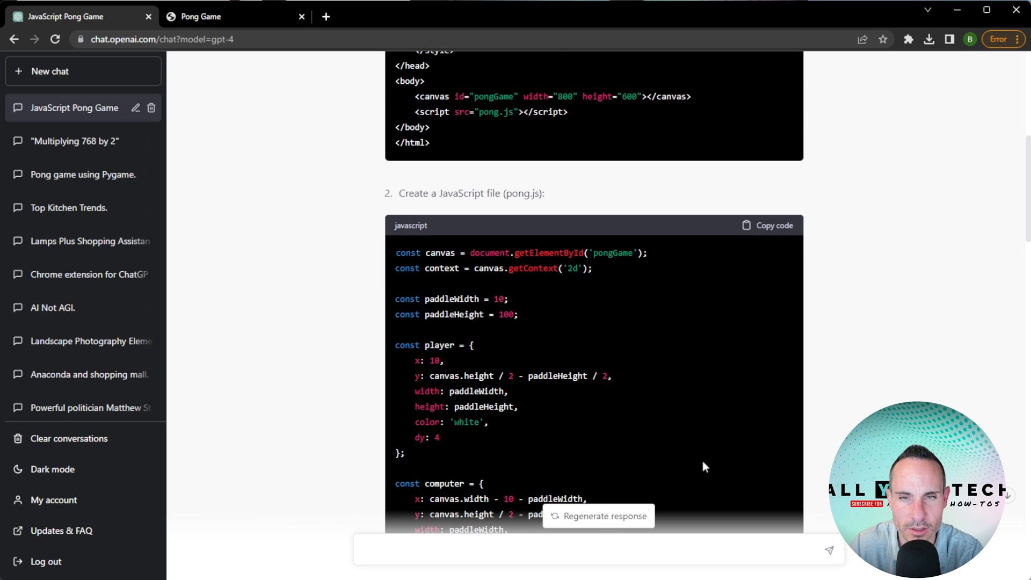
pyautogui.moveTo(550, 305)
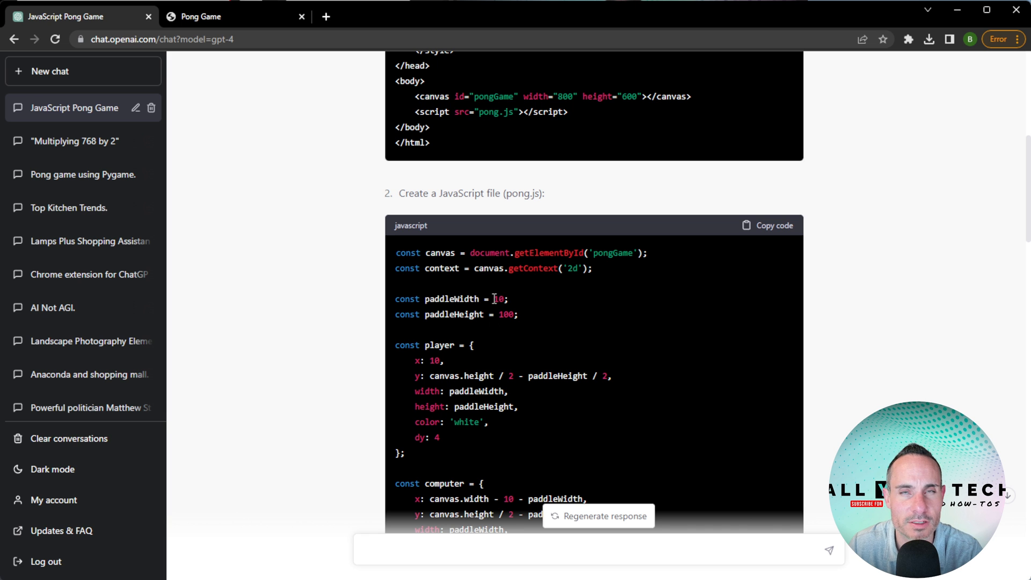
pyautogui.scroll(-3)
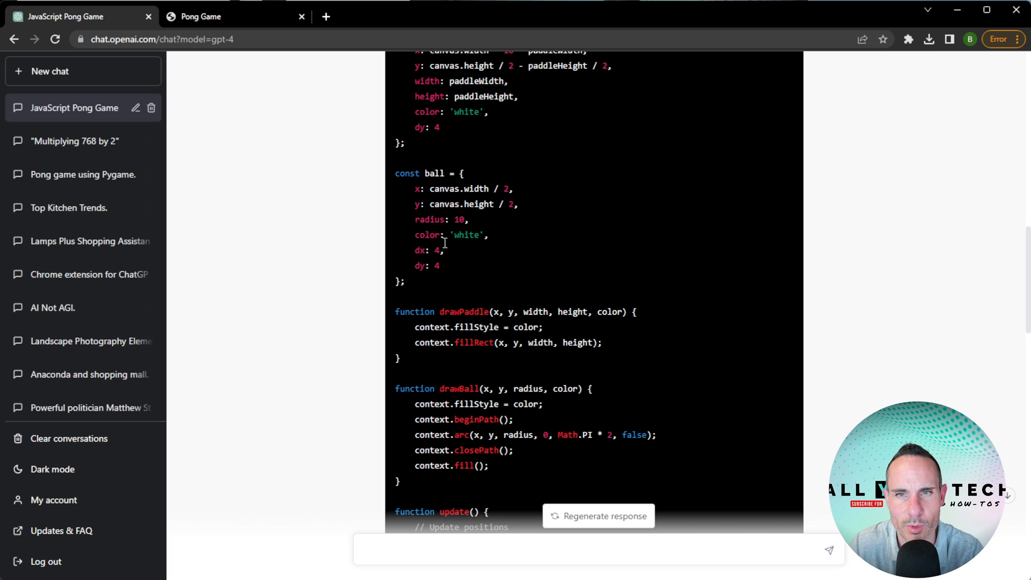
pyautogui.moveTo(469, 271)
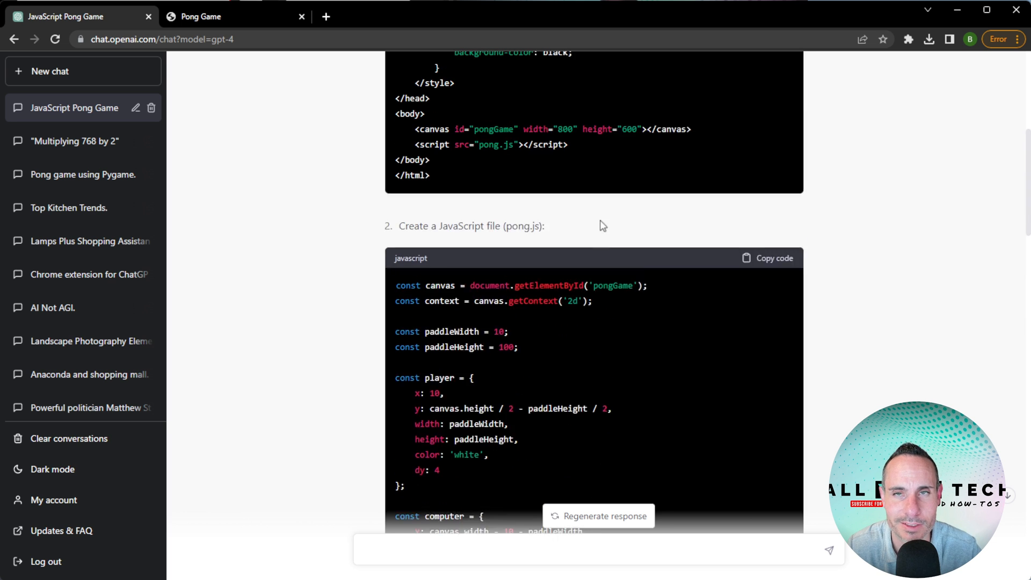
pyautogui.click(767, 258)
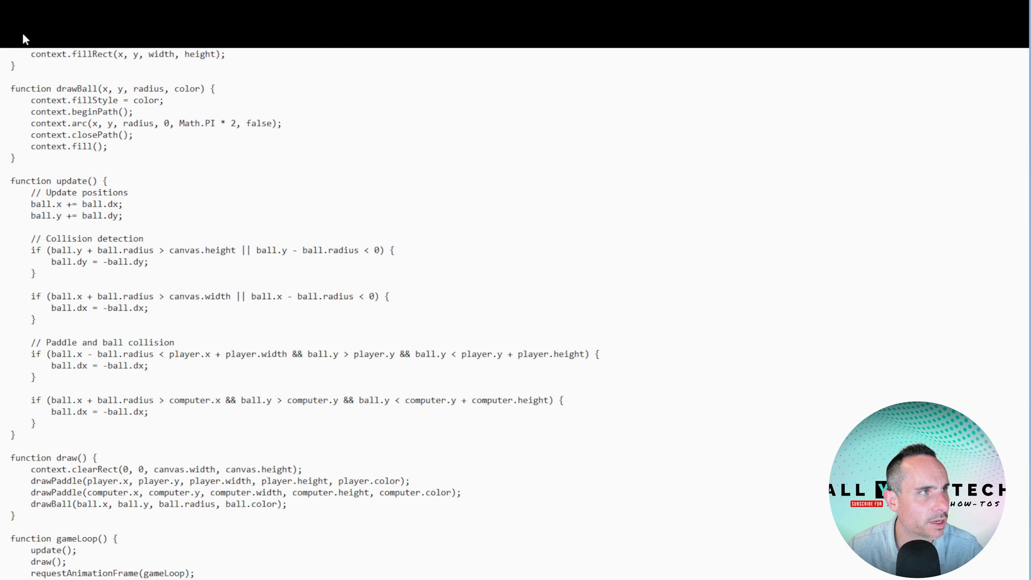
pyautogui.moveTo(52, 147)
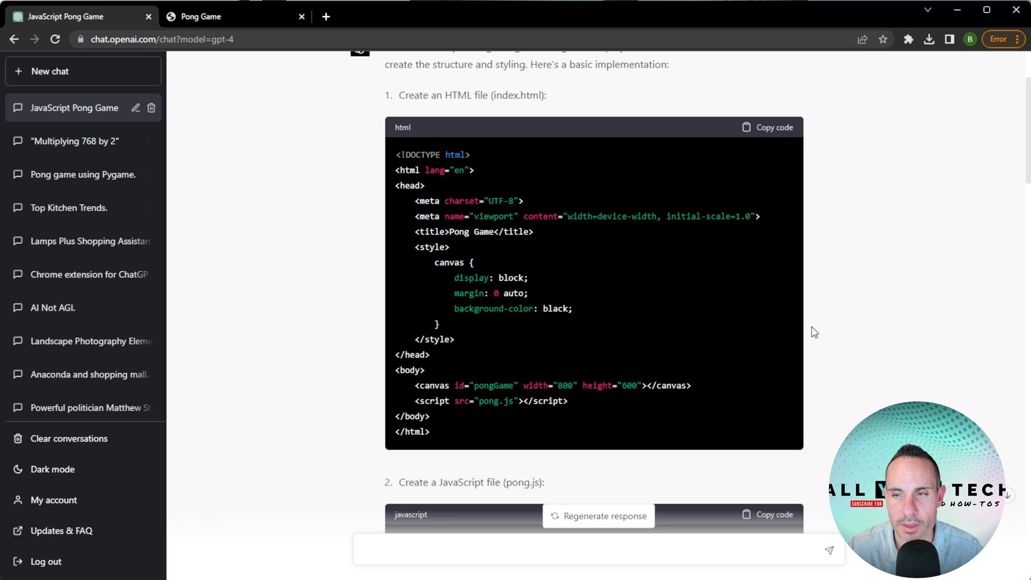
pyautogui.click(773, 127)
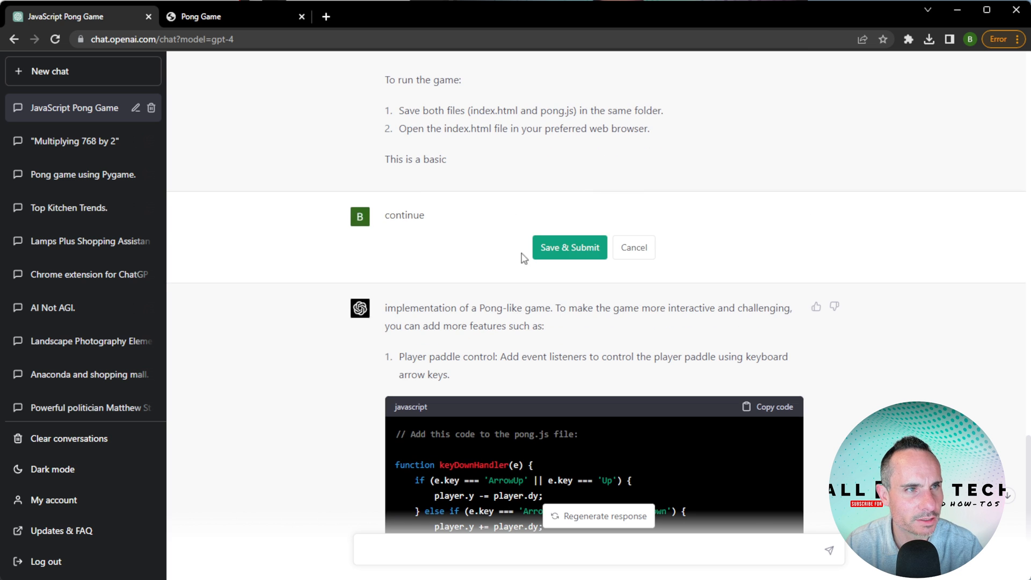
# - Edit 'continue' into 'give me the javascript to control the game with my keyboard', submit it, and review the W/S key paddle code
pyautogui.doubleClick(404, 215)
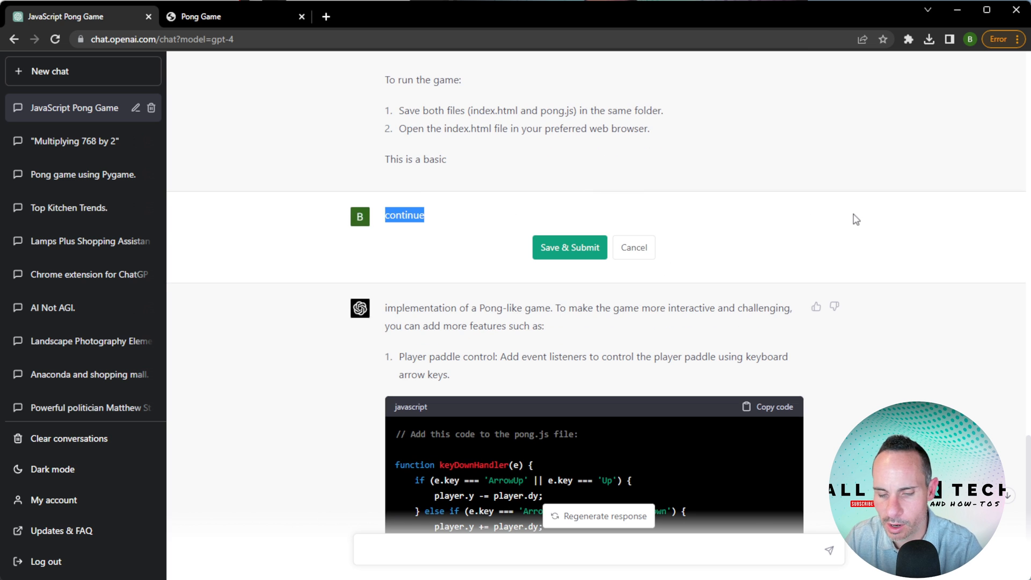
pyautogui.write('give me the javascript to control the game with my keyboard')
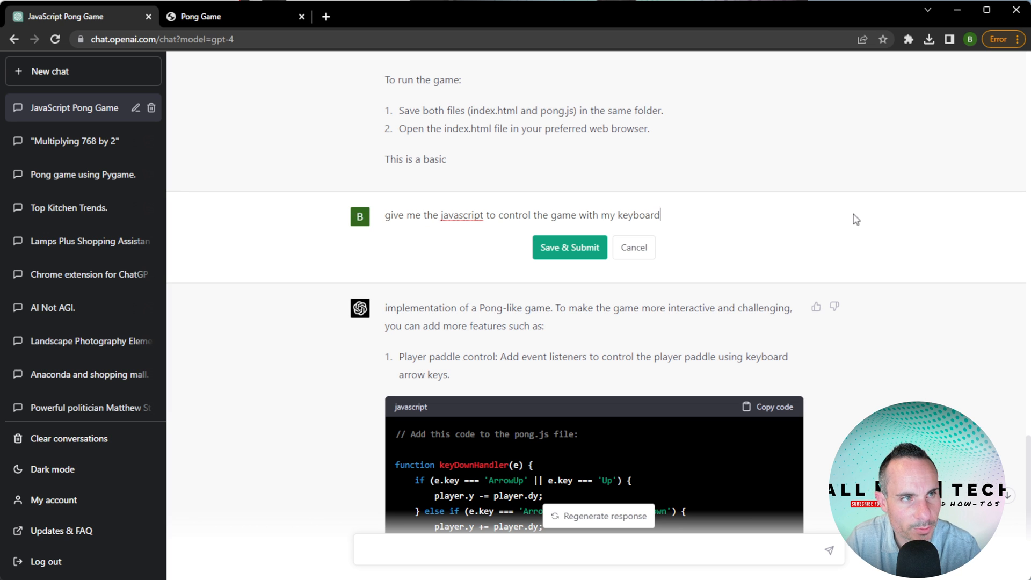
pyautogui.click(569, 248)
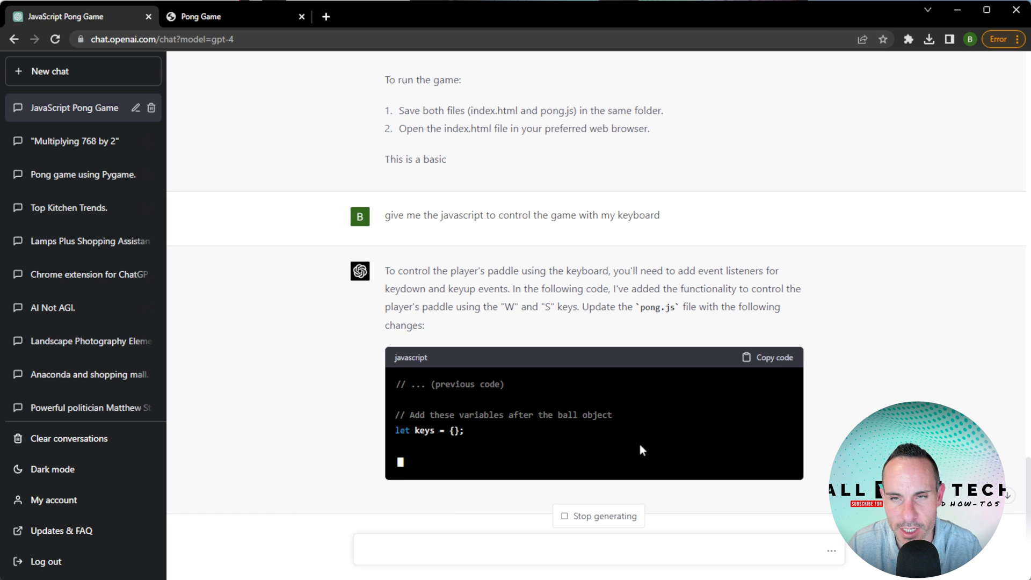
pyautogui.scroll(-3)
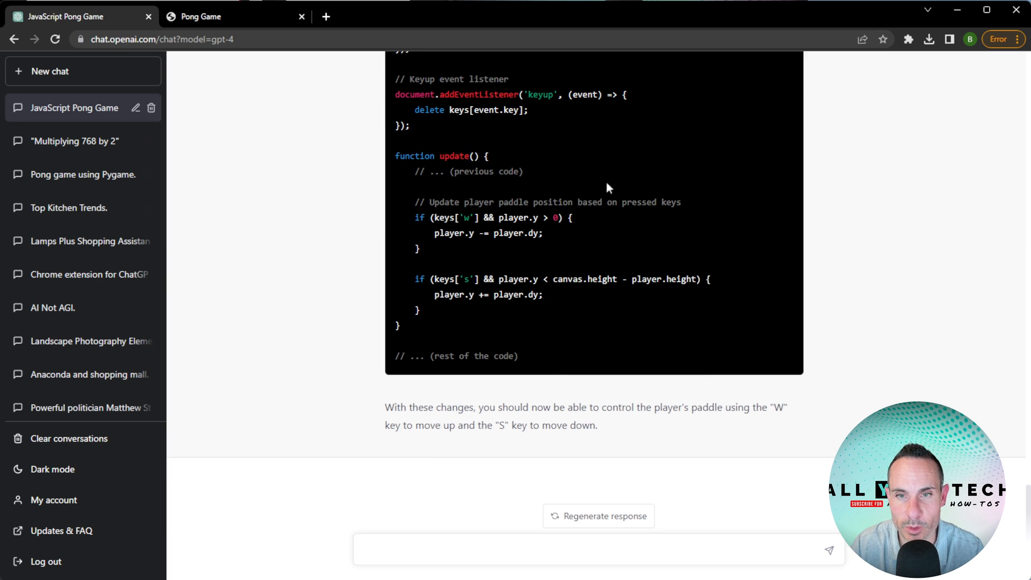